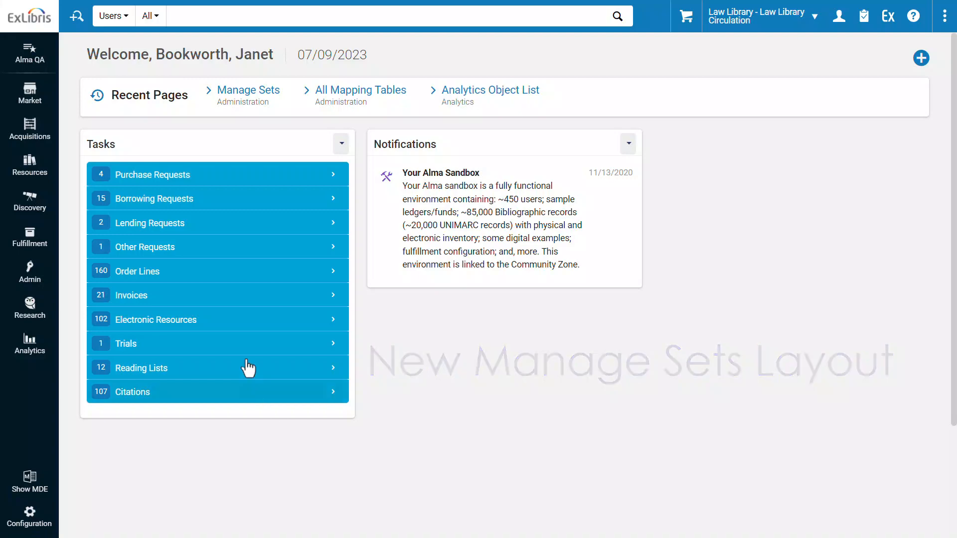
Go to Manage Sets from the Admin menu, showing the user's 29 own sets.
{"action": "left_click", "coordinate": [29, 271]}
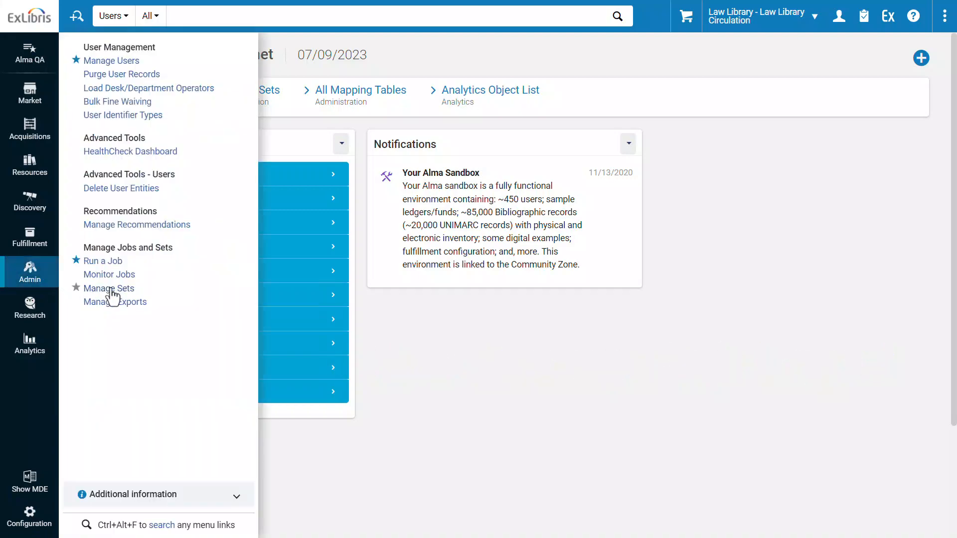
{"action": "left_click", "coordinate": [109, 288]}
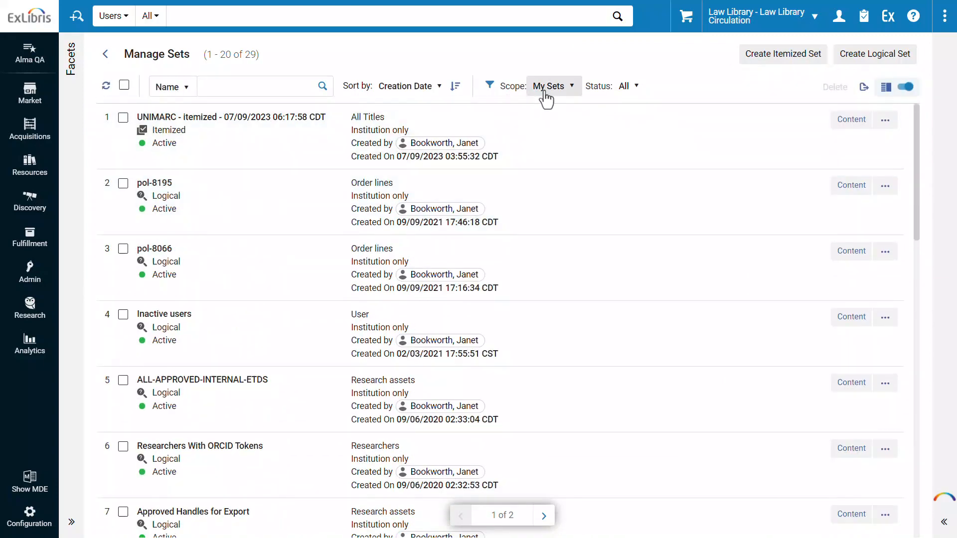
Widen the Scope from My Sets to All so the list shows 87 sets.
{"action": "left_click", "coordinate": [551, 86]}
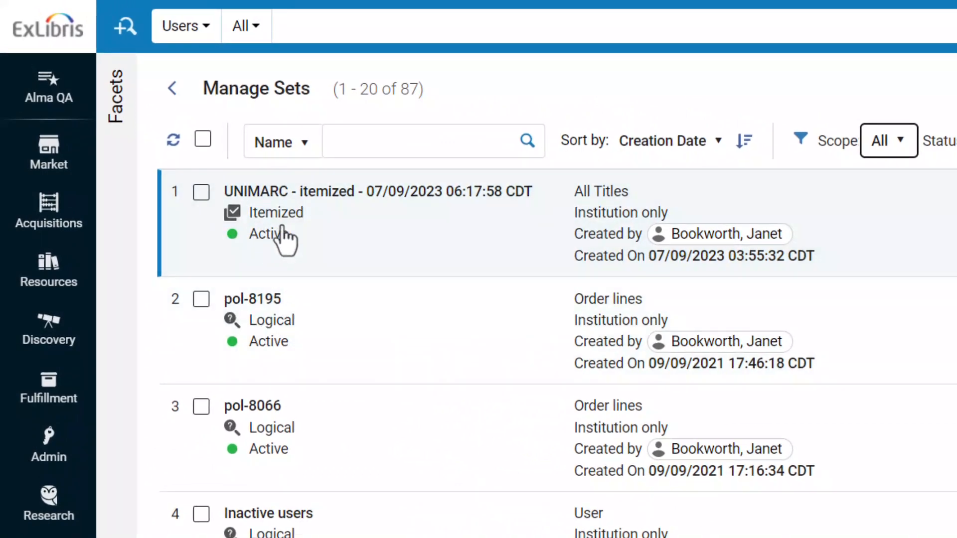
{"action": "mouse_move", "coordinate": [484, 272]}
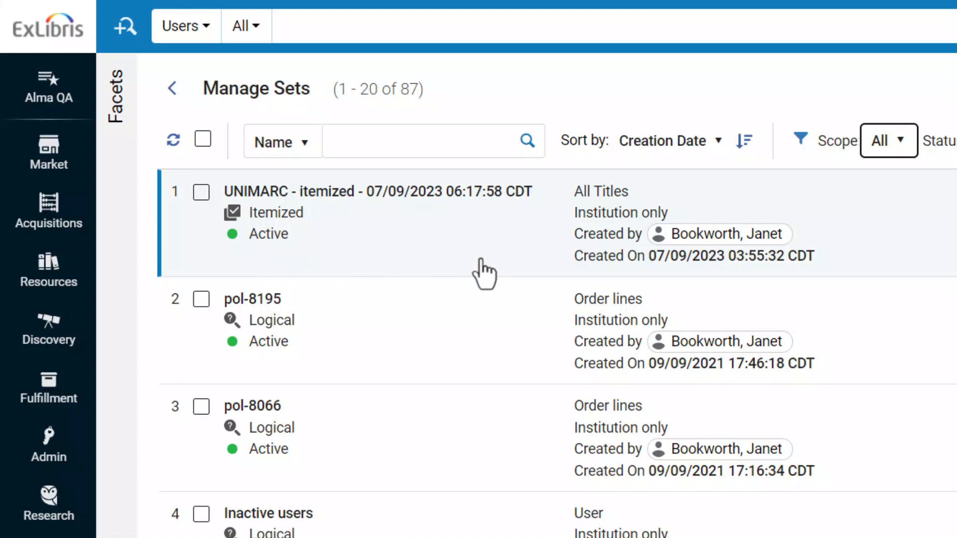
{"action": "mouse_move", "coordinate": [607, 220]}
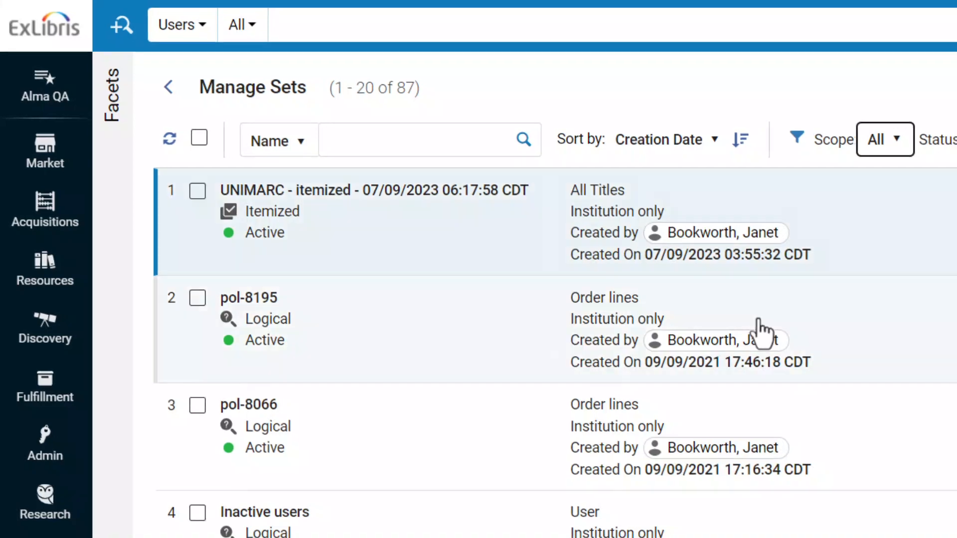
{"action": "scroll", "scroll_direction": "down", "scroll_amount": 3}
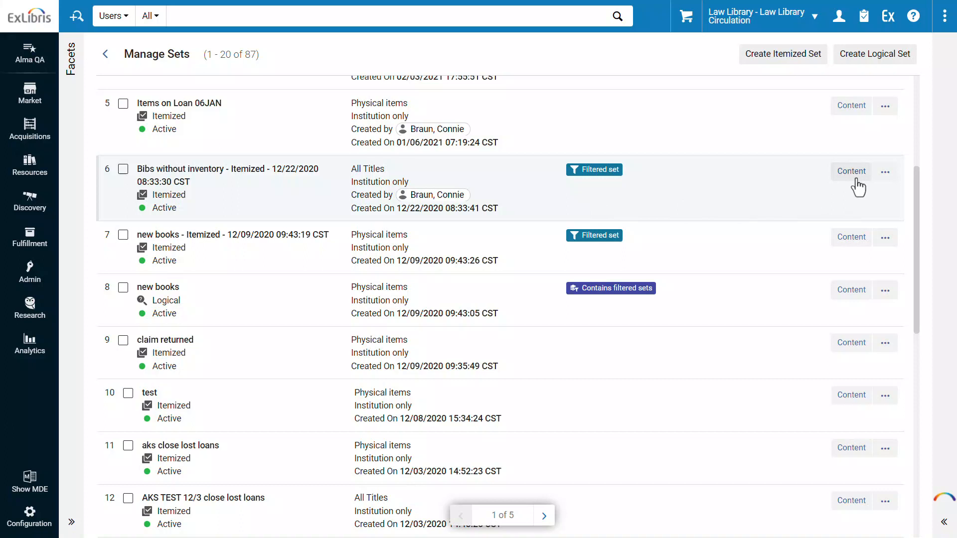
{"action": "left_click", "coordinate": [886, 172]}
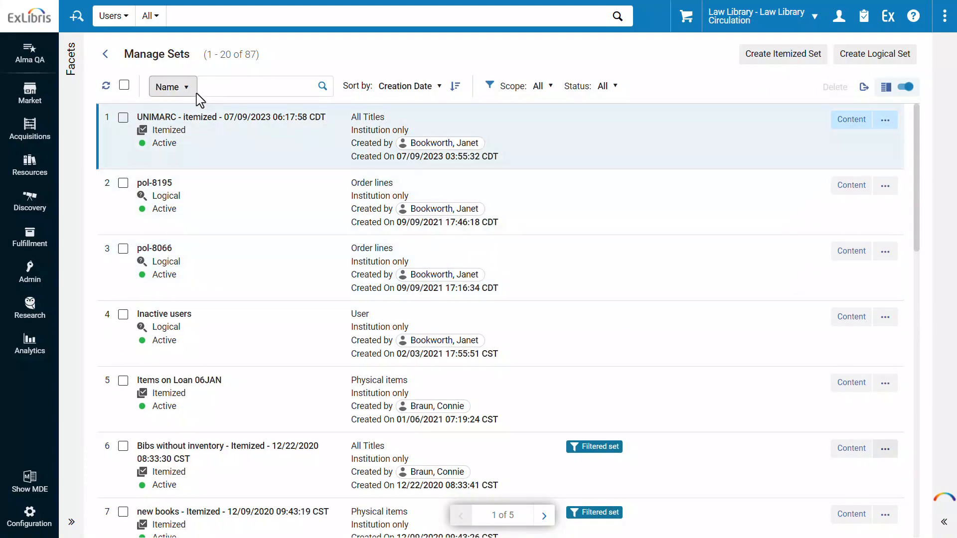
{"action": "left_click", "coordinate": [173, 85]}
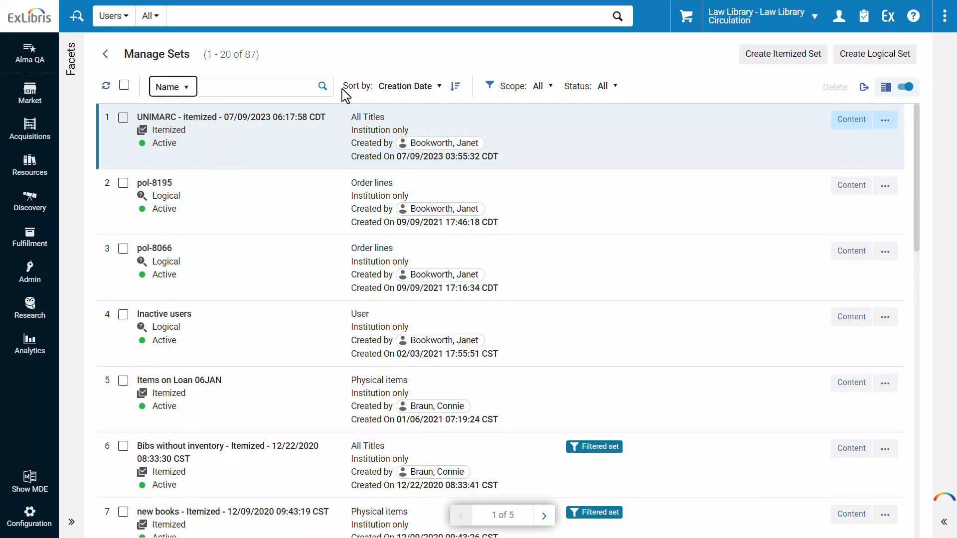
{"action": "mouse_move", "coordinate": [428, 86]}
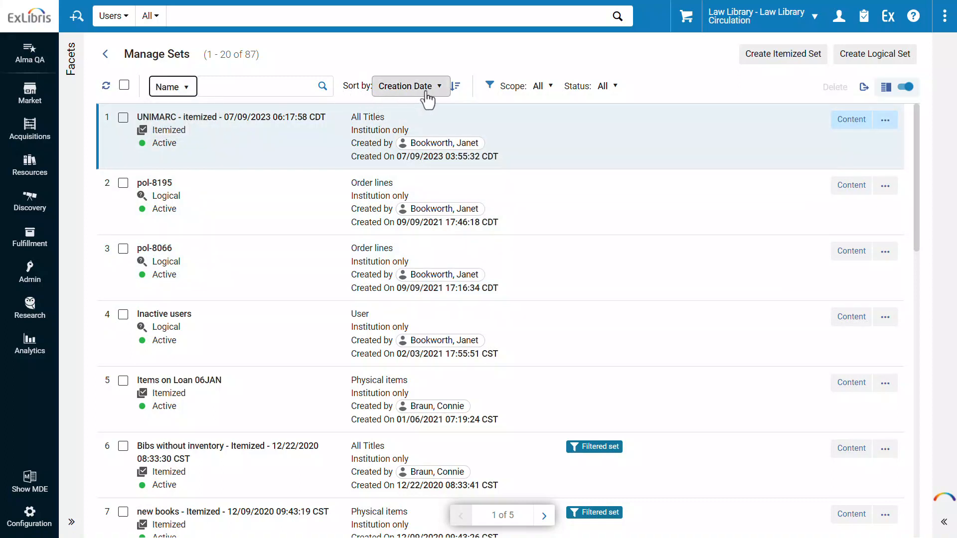
{"action": "left_click", "coordinate": [408, 86]}
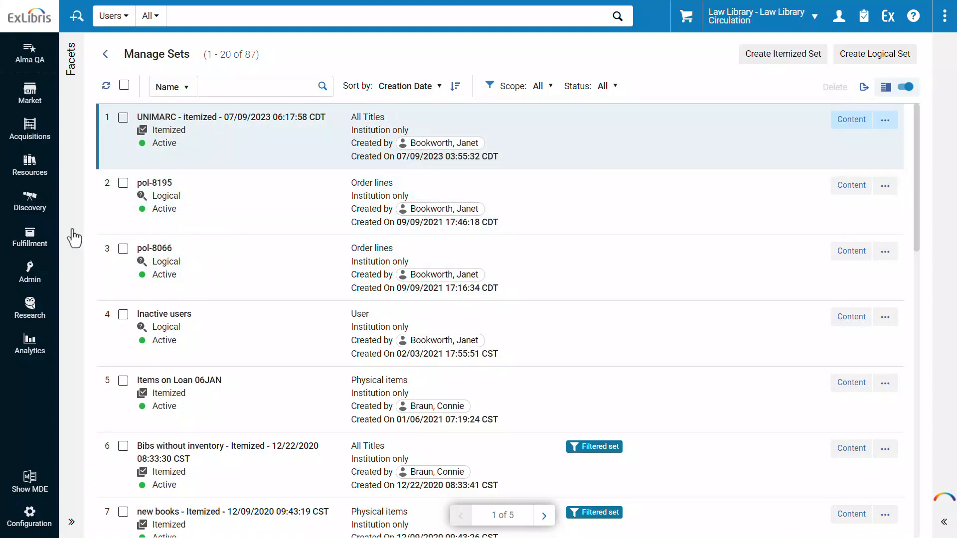
Apply facets Itemized, All Titles and Electronic collections, narrowing the list to 17 sets.
{"action": "left_click", "coordinate": [72, 52]}
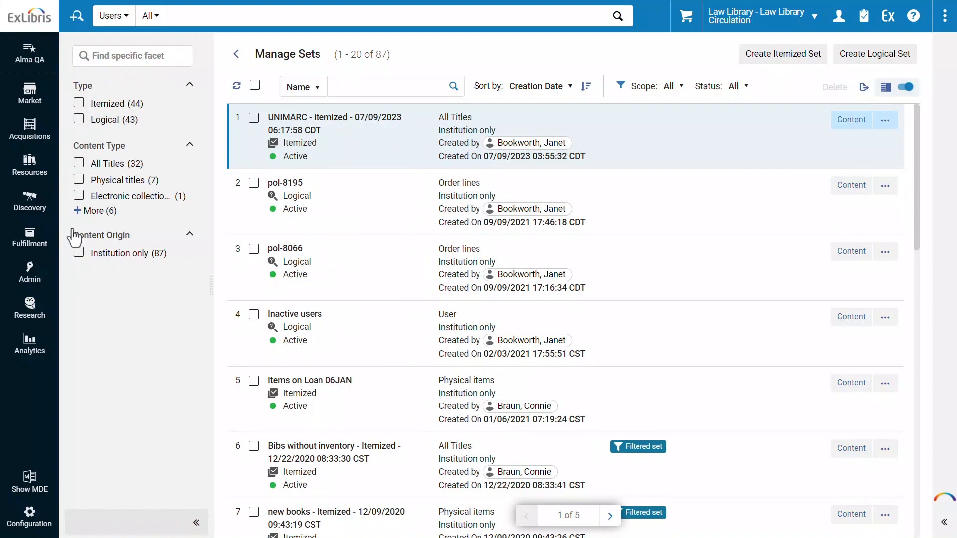
{"action": "mouse_move", "coordinate": [101, 98]}
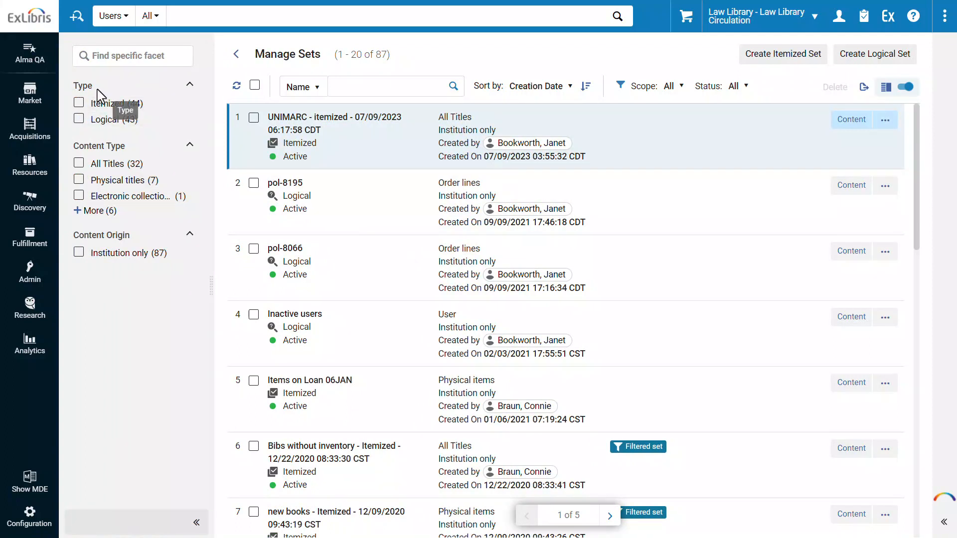
{"action": "left_click", "coordinate": [79, 103]}
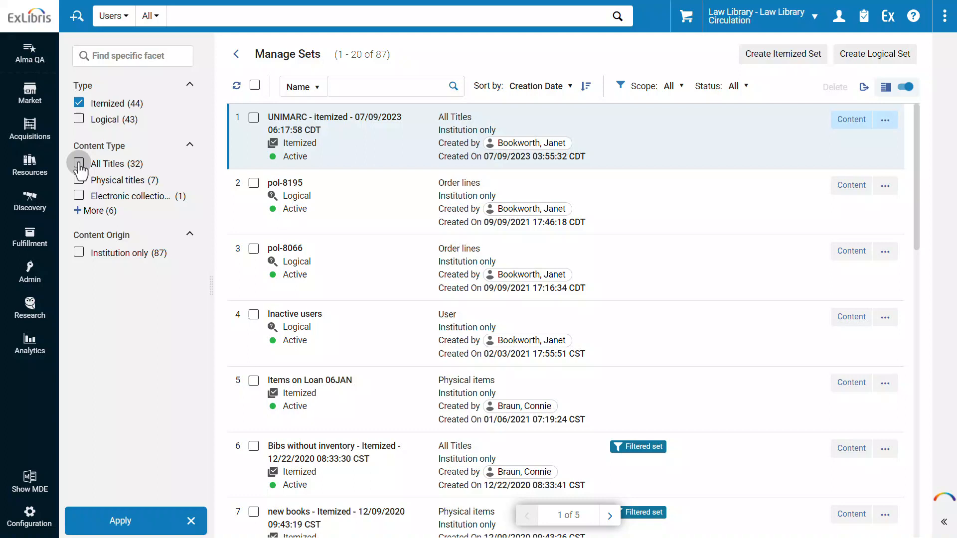
{"action": "left_click", "coordinate": [79, 163]}
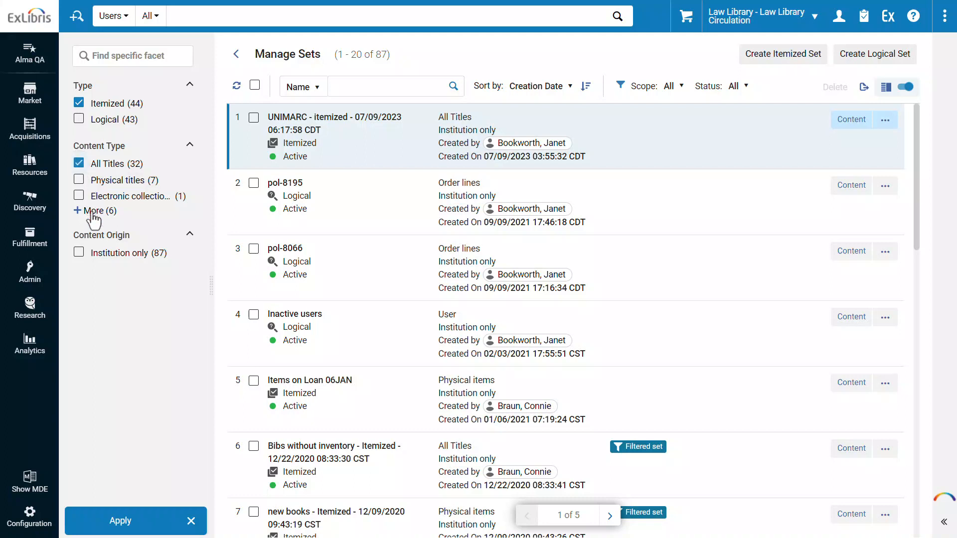
{"action": "left_click", "coordinate": [95, 211]}
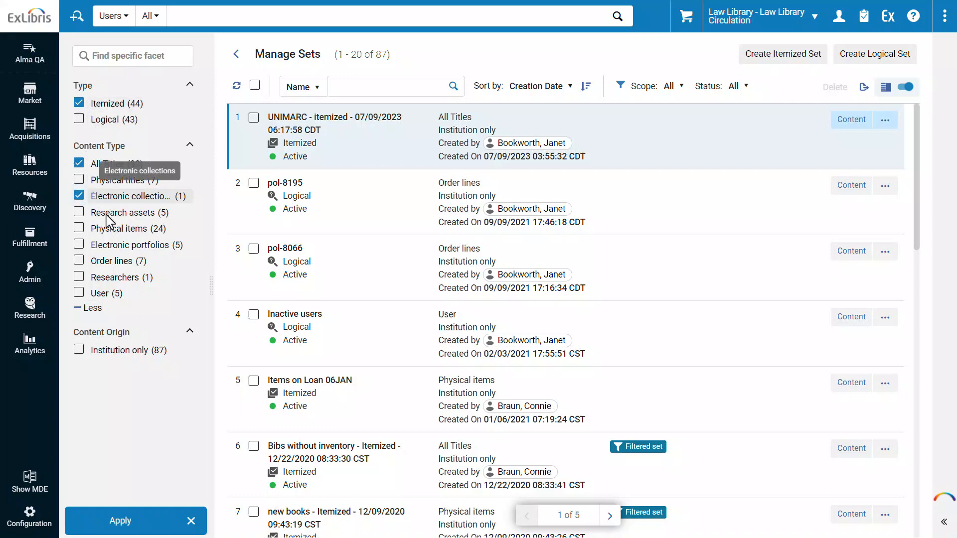
{"action": "left_click", "coordinate": [121, 521]}
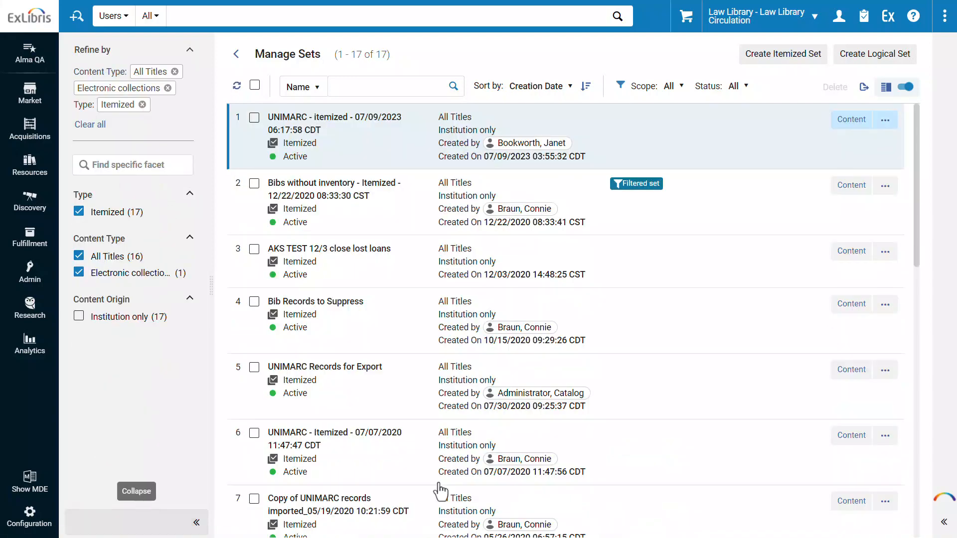
{"action": "scroll", "scroll_direction": "down", "scroll_amount": 3}
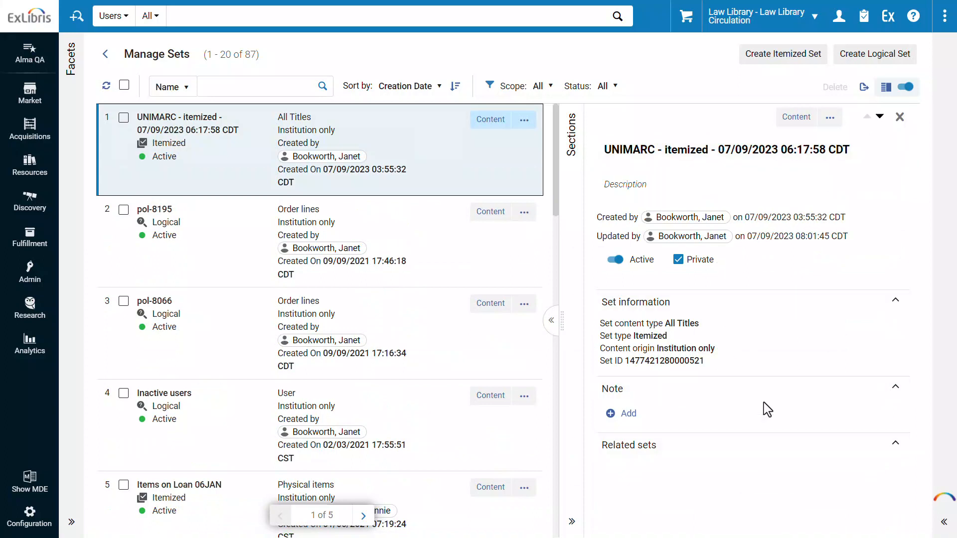
{"action": "mouse_move", "coordinate": [696, 339]}
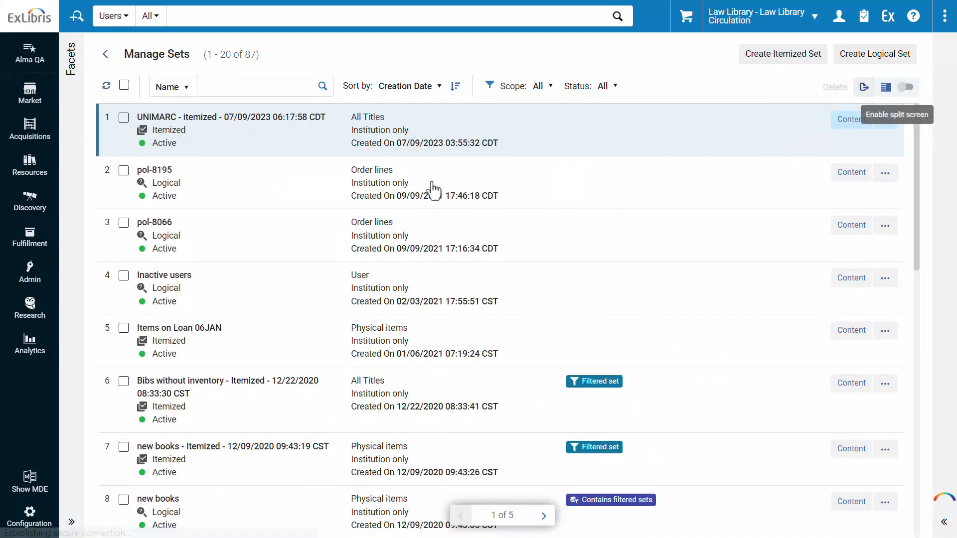
Toggle the split-screen switch off and back on for the UNIMARC itemized set details.
{"action": "left_click", "coordinate": [906, 88]}
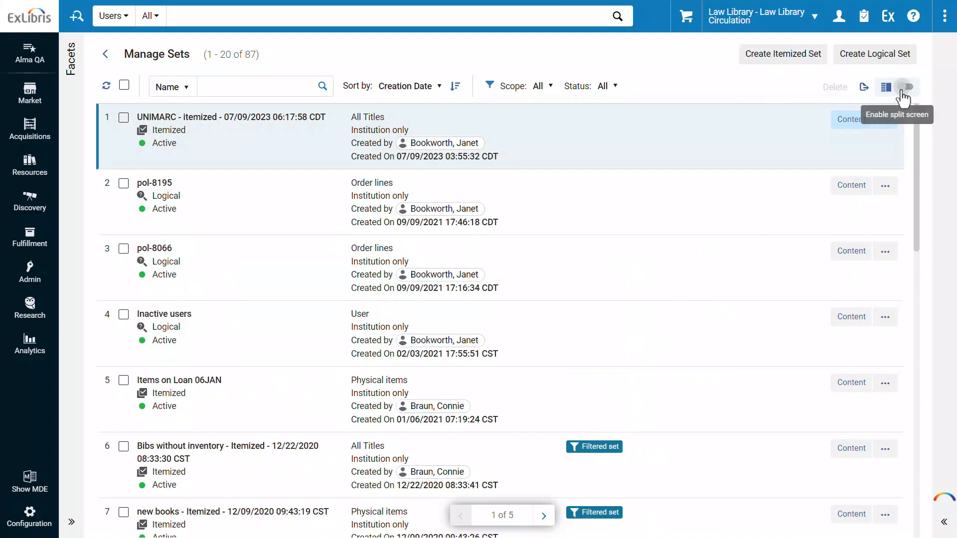
{"action": "left_click", "coordinate": [907, 87]}
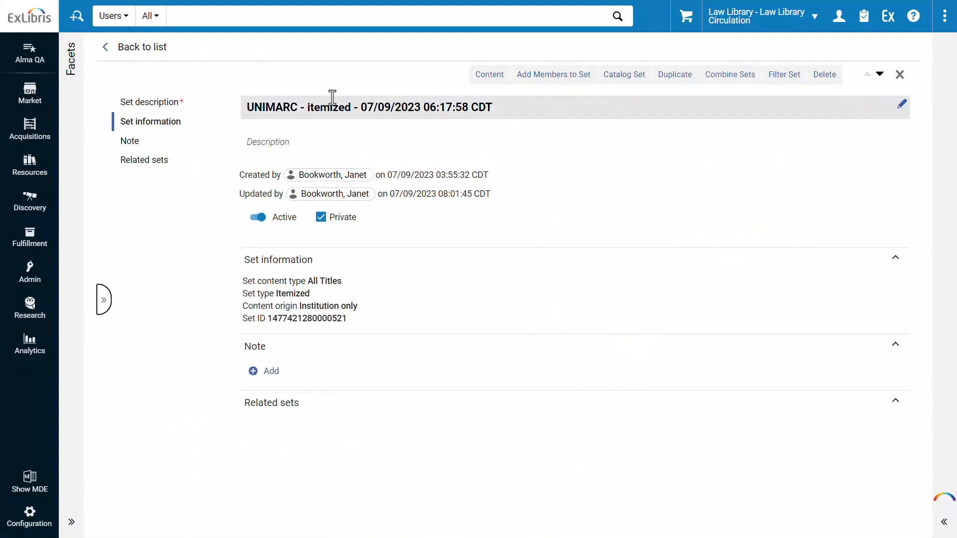
{"action": "mouse_move", "coordinate": [107, 323]}
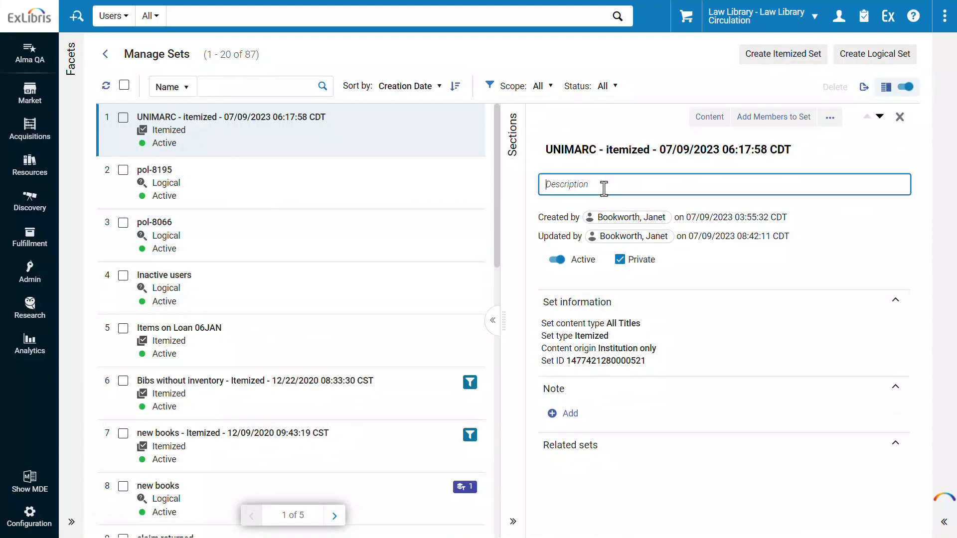
Enter the description "All UNIMARC records imported by July 9th 2023." for the UNIMARC itemized set.
{"action": "type", "text": "All UNIMARC records imported by July 9th 2023."}
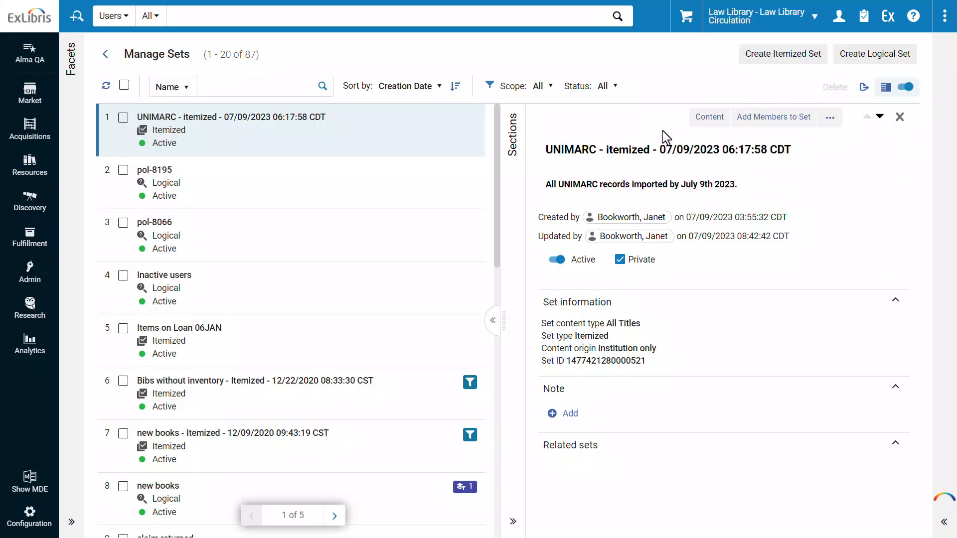
{"action": "mouse_move", "coordinate": [570, 420]}
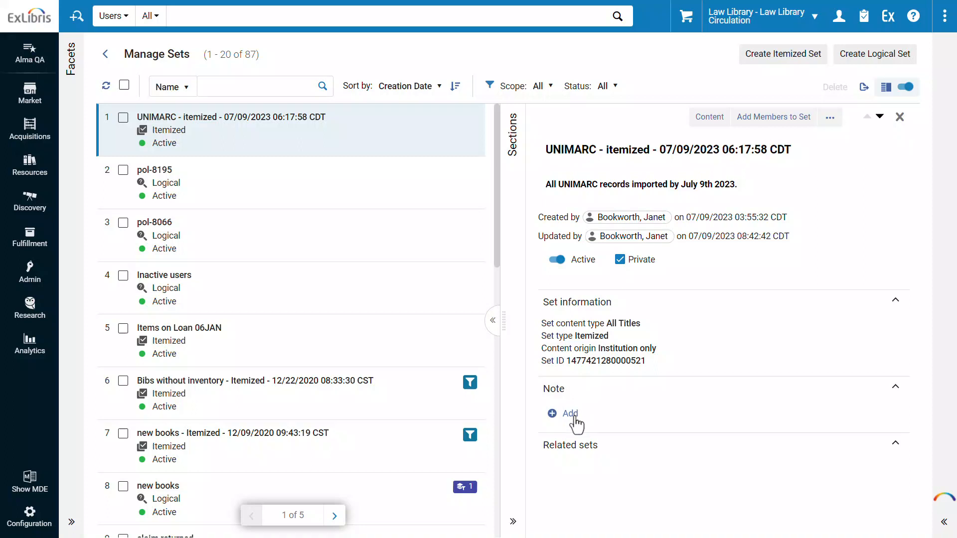
Add the internal note "Do not run jobs on this set, as it is outdated!" and reopen the set's details.
{"action": "left_click", "coordinate": [569, 413]}
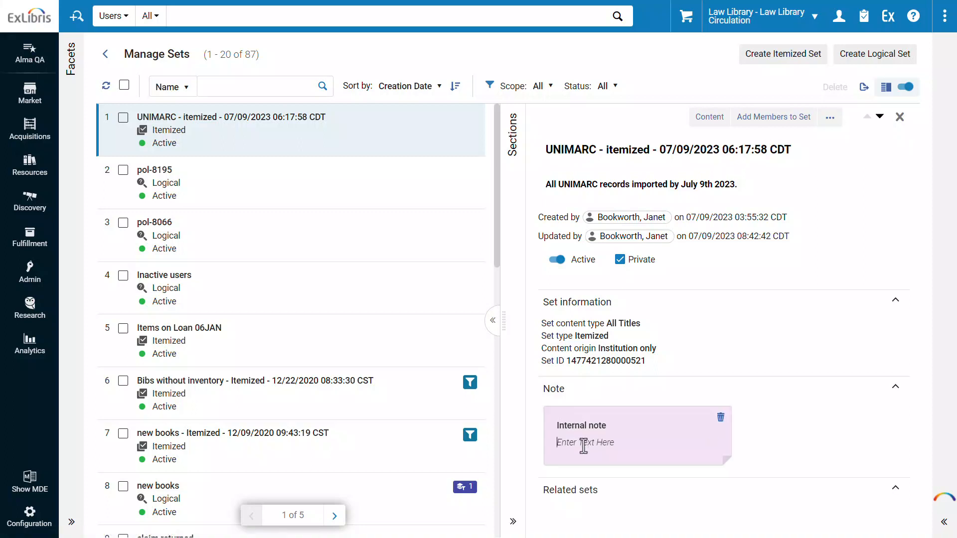
{"action": "type", "text": "Do not run jobs on this set, as it is outdated!"}
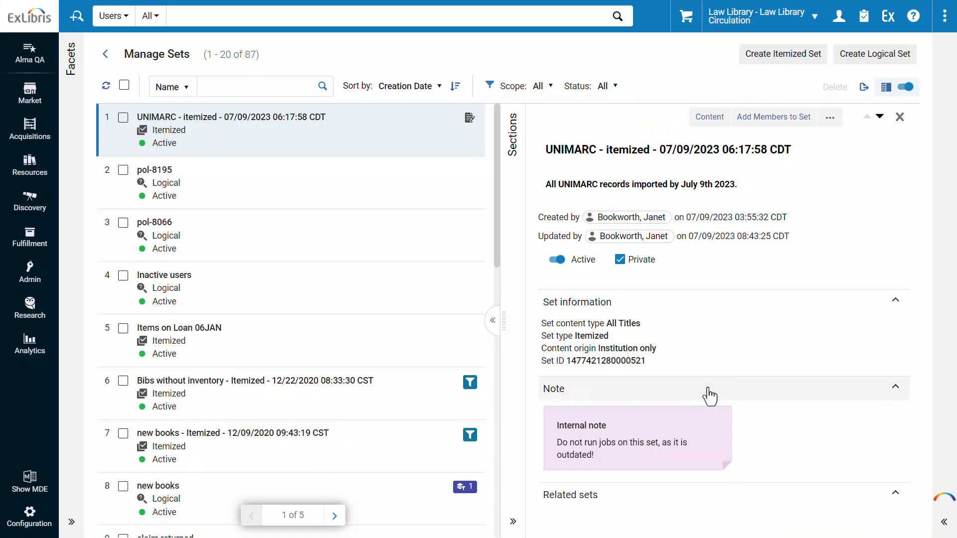
{"action": "mouse_move", "coordinate": [497, 320]}
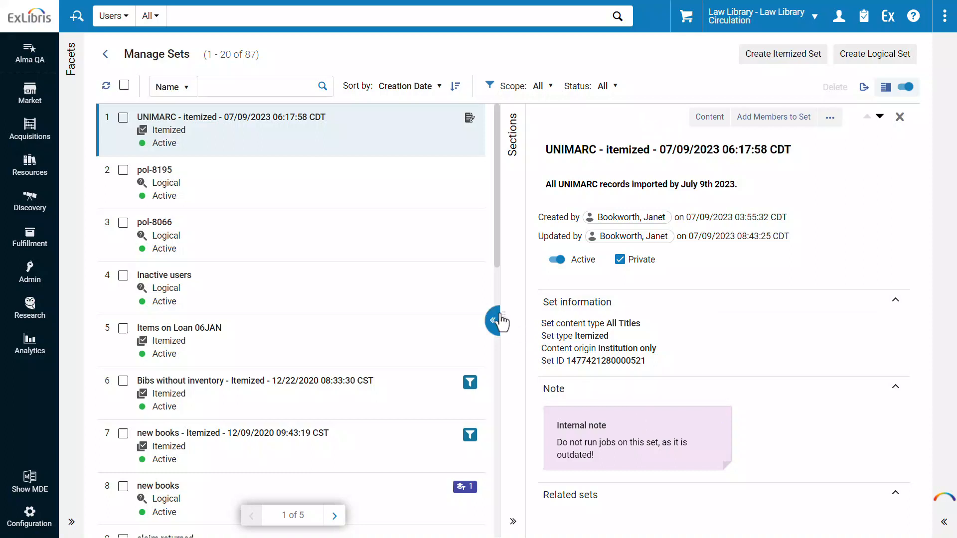
{"action": "left_click", "coordinate": [497, 321]}
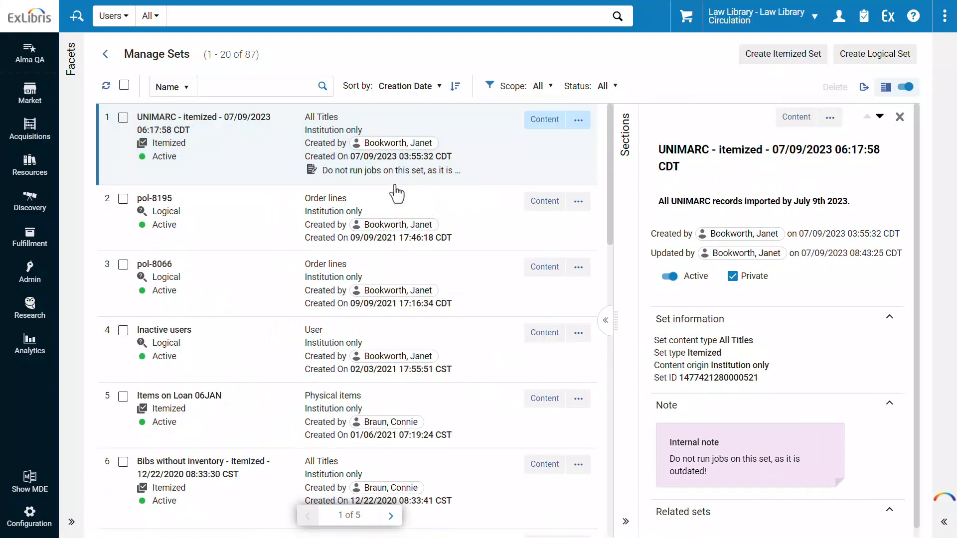
{"action": "mouse_move", "coordinate": [323, 181]}
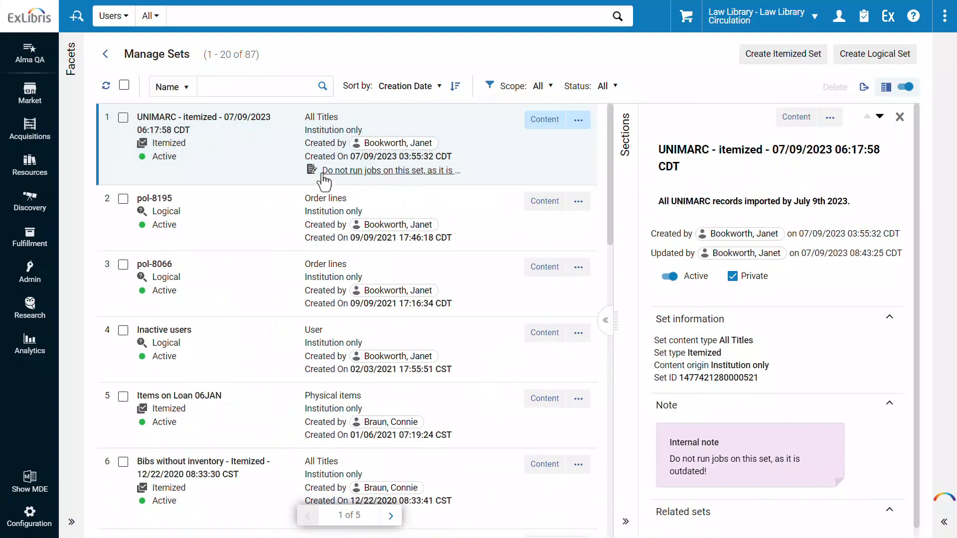
{"action": "mouse_move", "coordinate": [314, 170]}
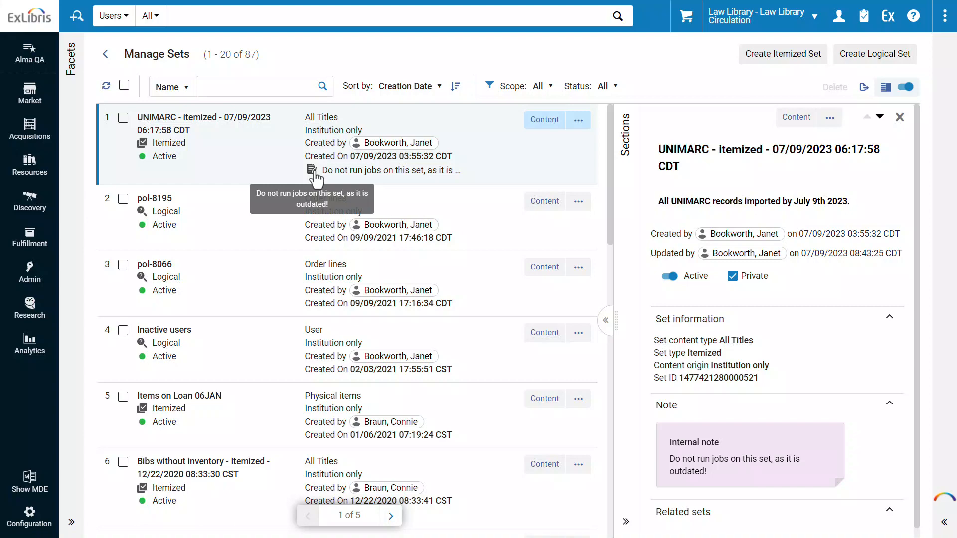
Show the 'new books - Itemized' set's details, listing 'new books' as its related set.
{"action": "scroll", "scroll_direction": "down", "scroll_amount": 3}
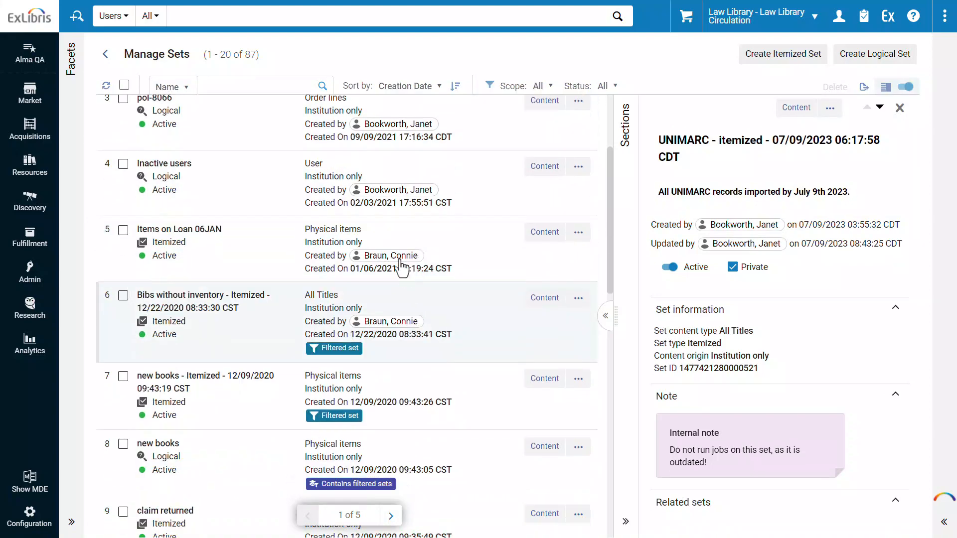
{"action": "scroll", "scroll_direction": "down", "scroll_amount": 3}
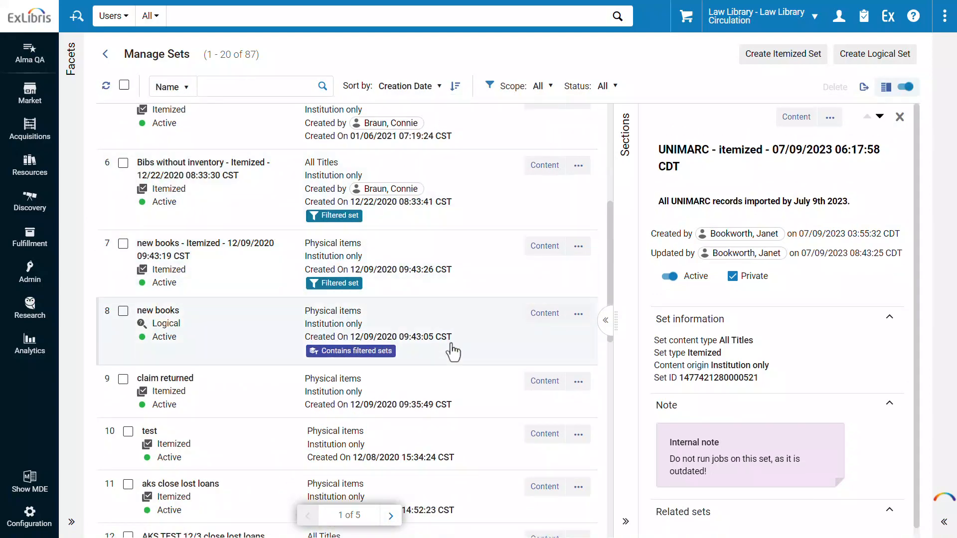
{"action": "left_click", "coordinate": [201, 248]}
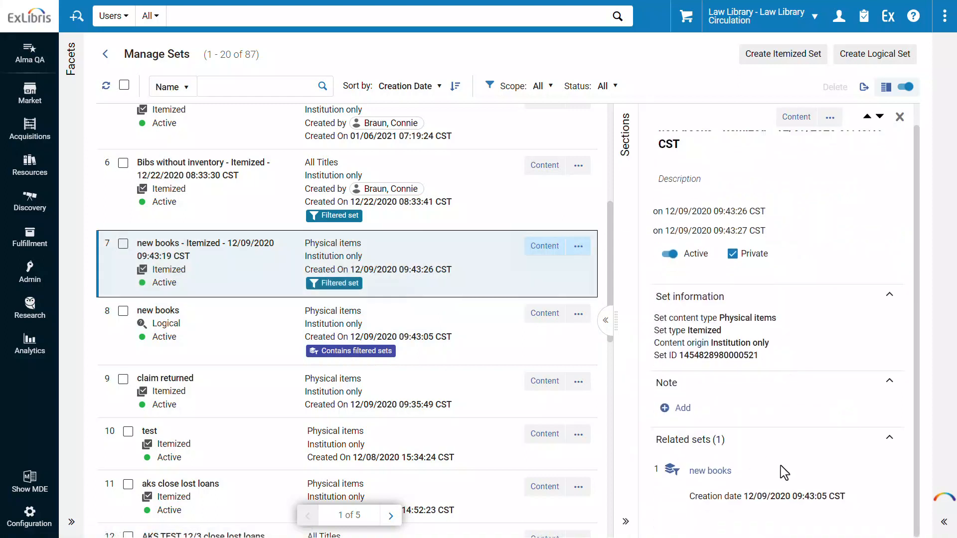
{"action": "mouse_move", "coordinate": [843, 252]}
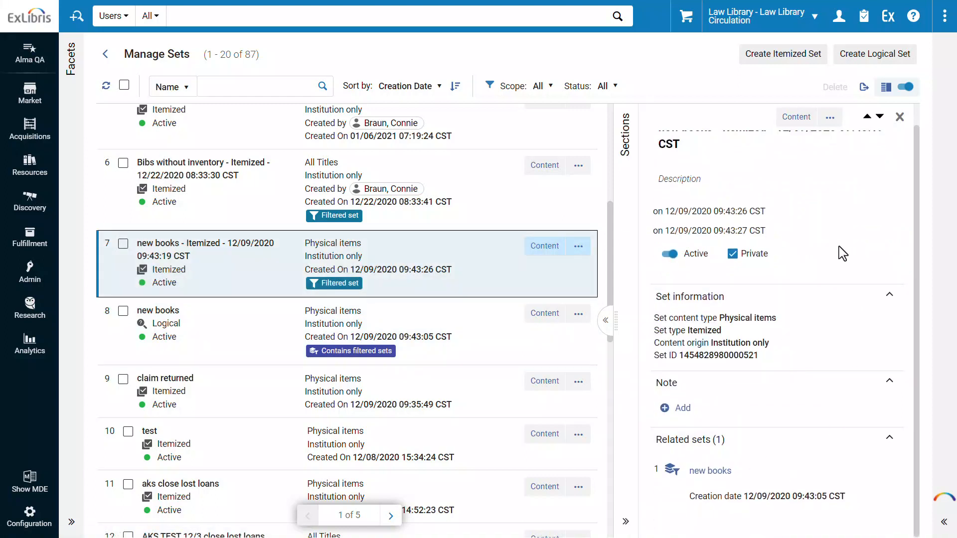
{"action": "left_click", "coordinate": [829, 116]}
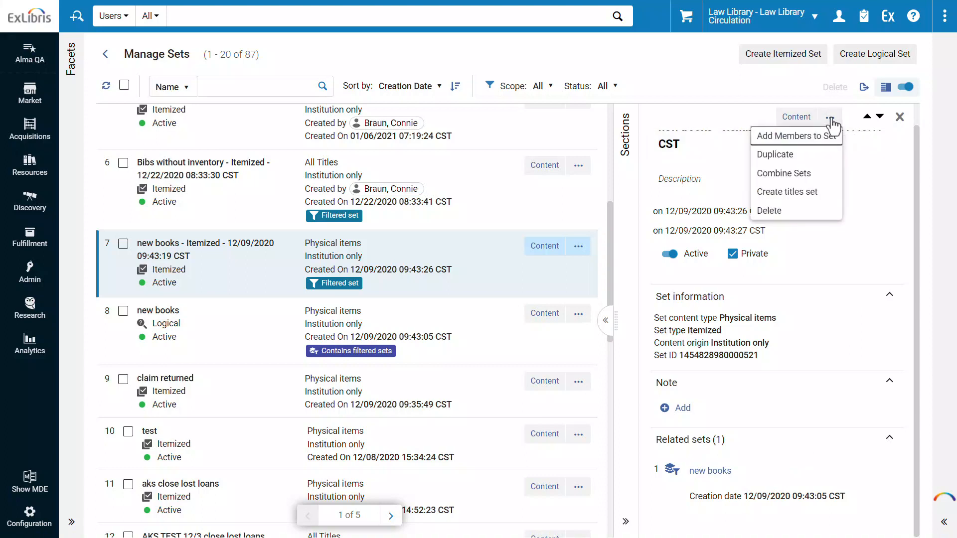
{"action": "mouse_move", "coordinate": [754, 128]}
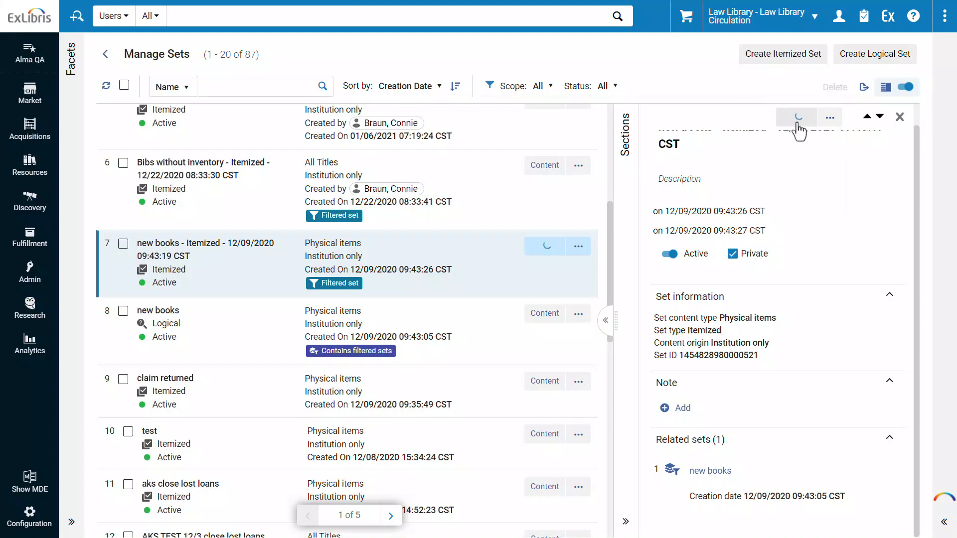
{"action": "left_click", "coordinate": [545, 246]}
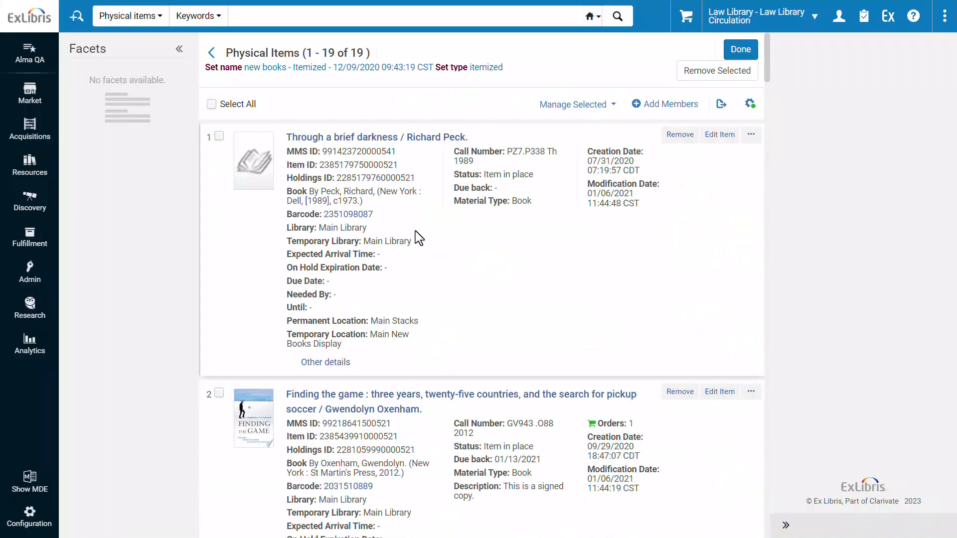
{"action": "scroll", "scroll_direction": "down", "scroll_amount": 3}
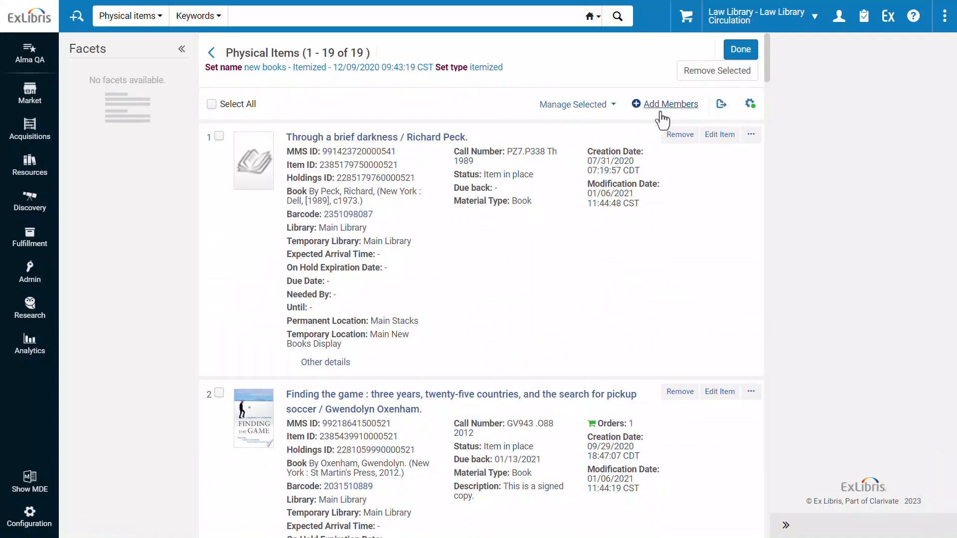
{"action": "left_click", "coordinate": [218, 135]}
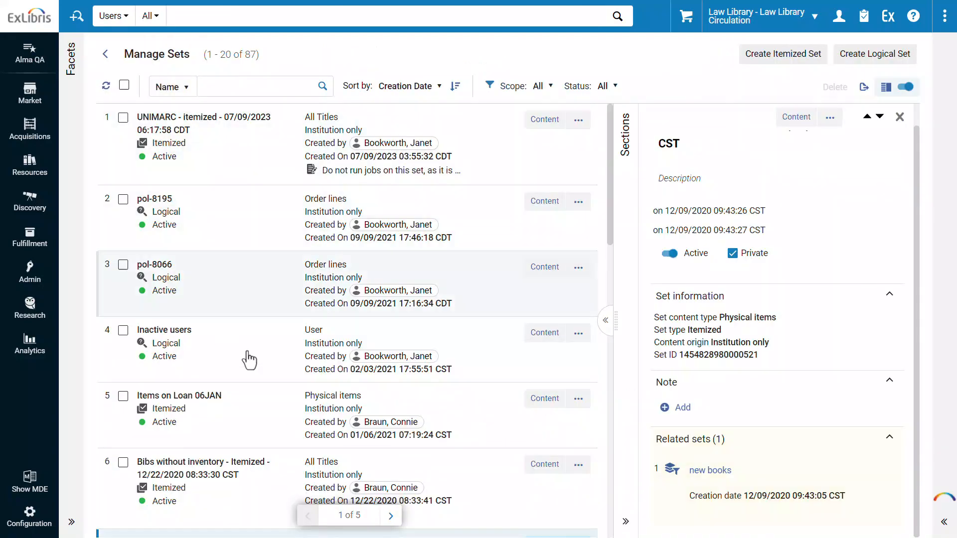
{"action": "mouse_move", "coordinate": [221, 282]}
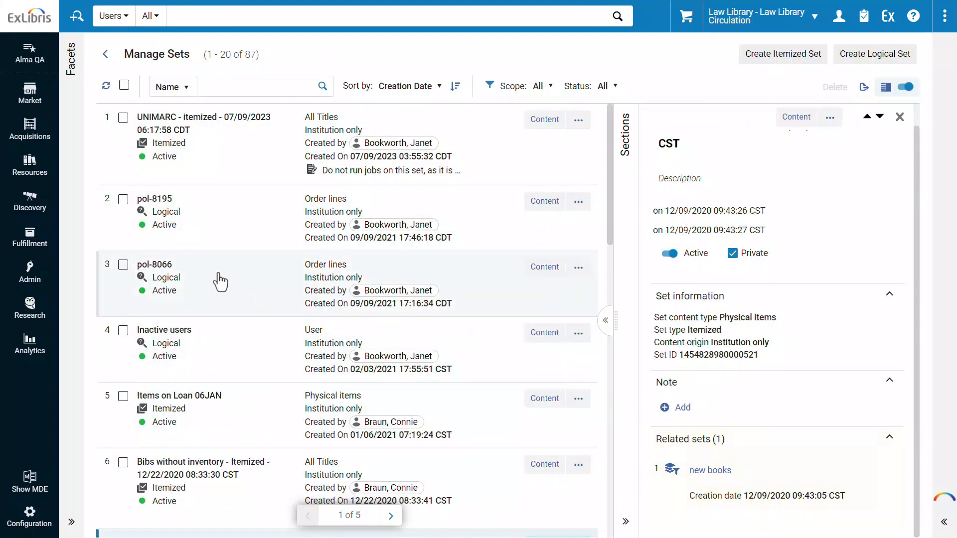
Show the pol-8195 logical set's details and run its saved set query.
{"action": "left_click", "coordinate": [213, 219]}
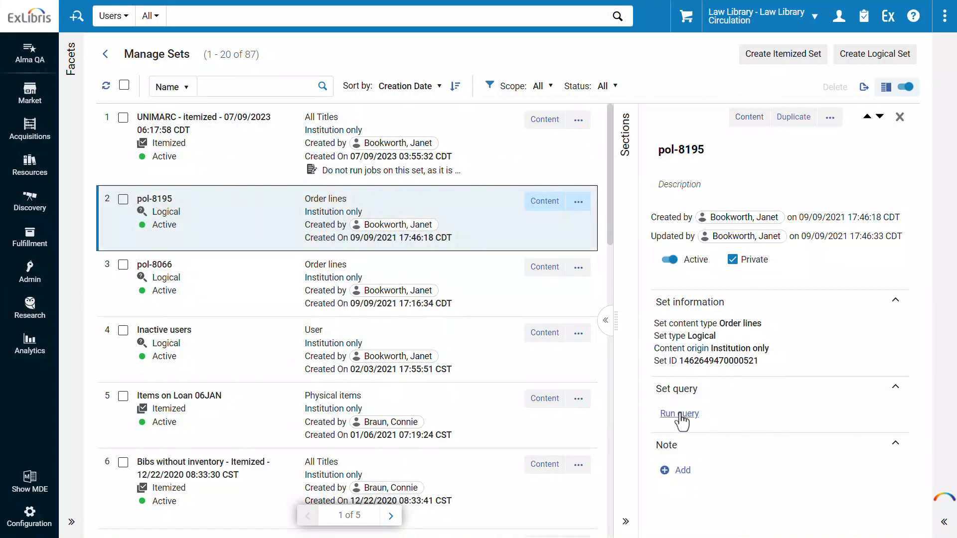
{"action": "left_click", "coordinate": [679, 414]}
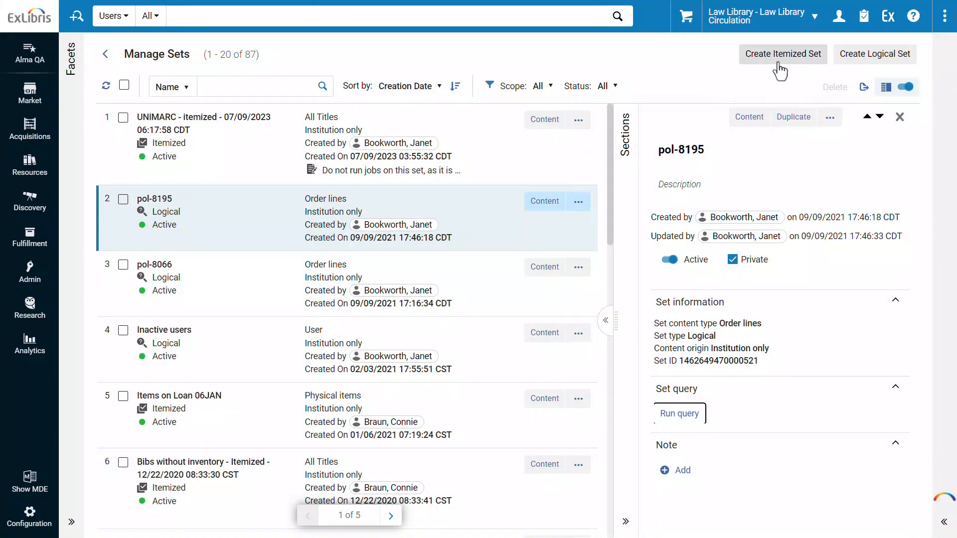
{"action": "mouse_move", "coordinate": [815, 73]}
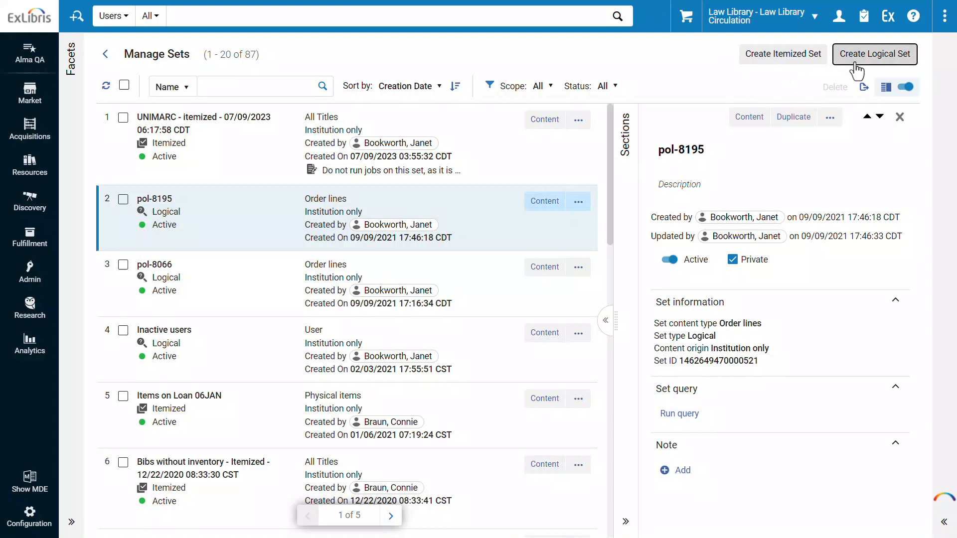
Create a public logical set named 'Admin Users' with content type User.
{"action": "left_click", "coordinate": [874, 54]}
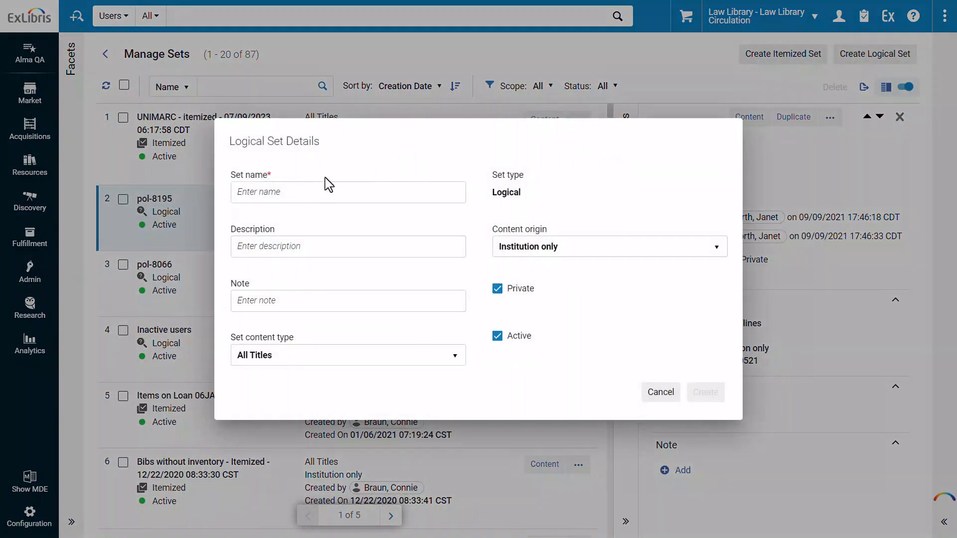
{"action": "type", "text": "Admin Users"}
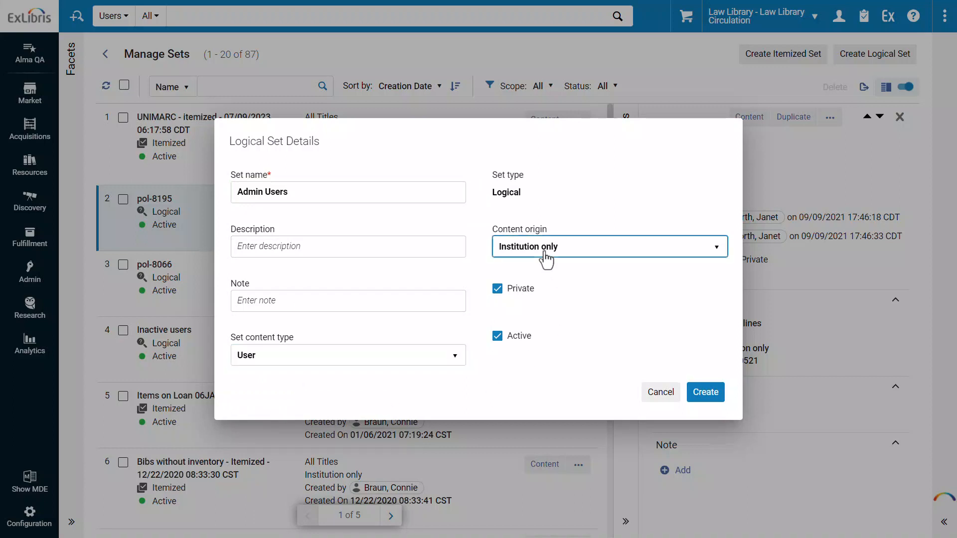
{"action": "left_click", "coordinate": [609, 247]}
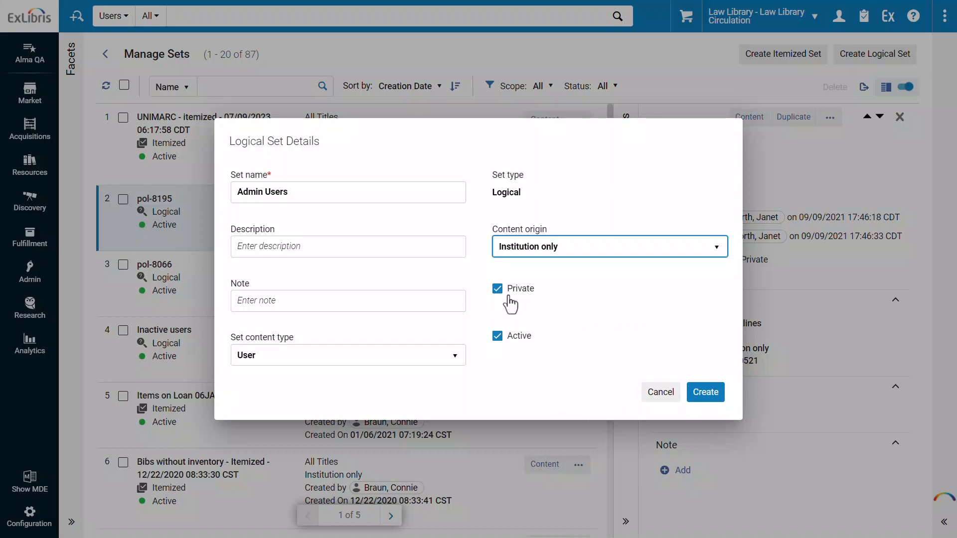
{"action": "left_click", "coordinate": [496, 288]}
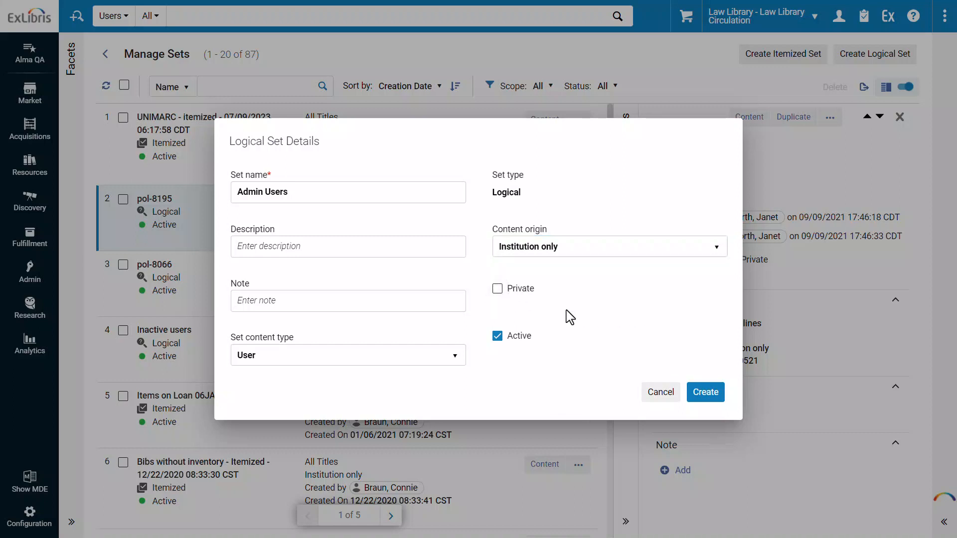
{"action": "mouse_move", "coordinate": [521, 369]}
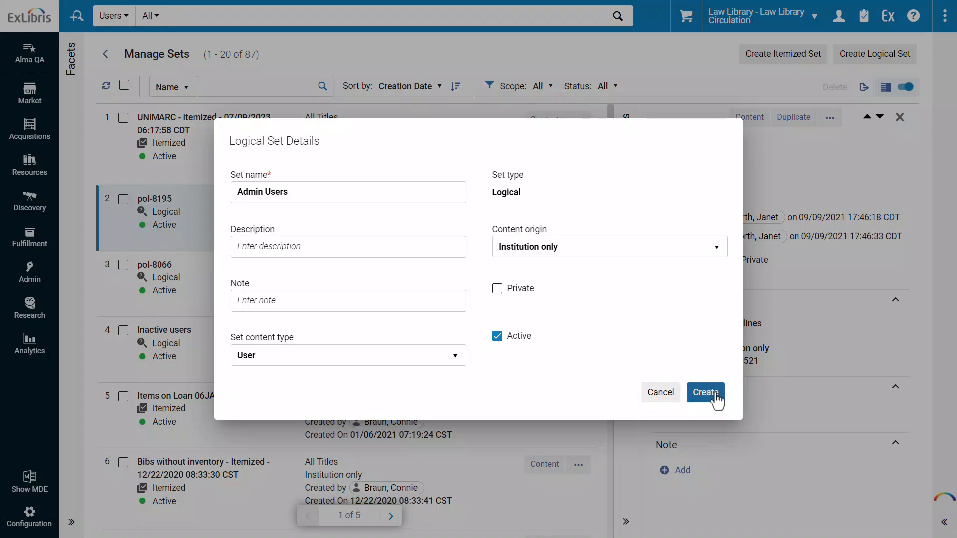
{"action": "left_click", "coordinate": [705, 392]}
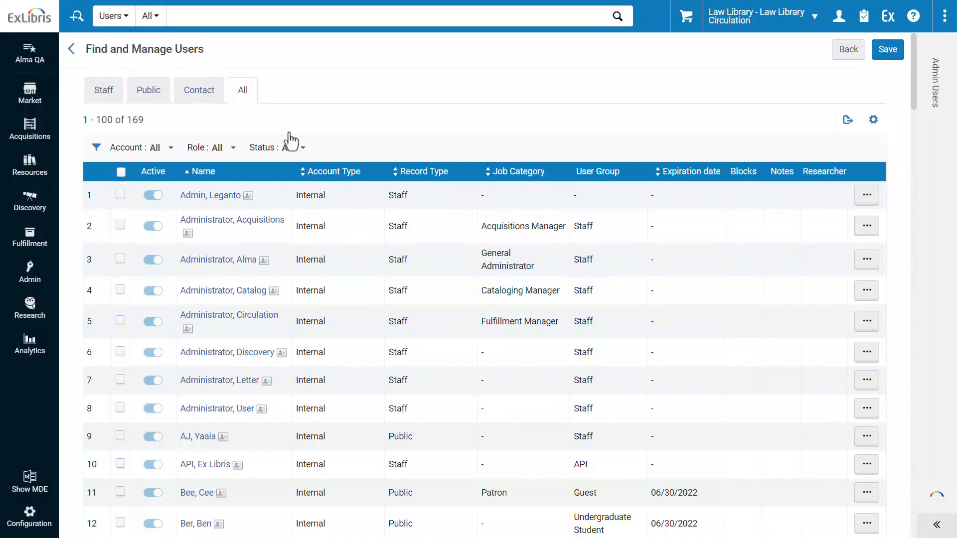
Search users for 'admin' as the set query and save the Admin Users set.
{"action": "type", "text": "admin Users"}
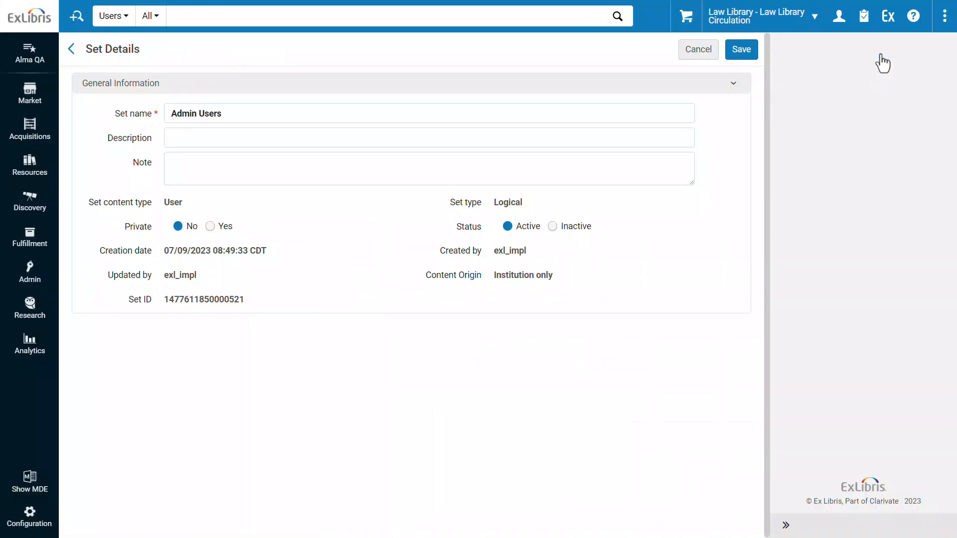
{"action": "mouse_move", "coordinate": [178, 55]}
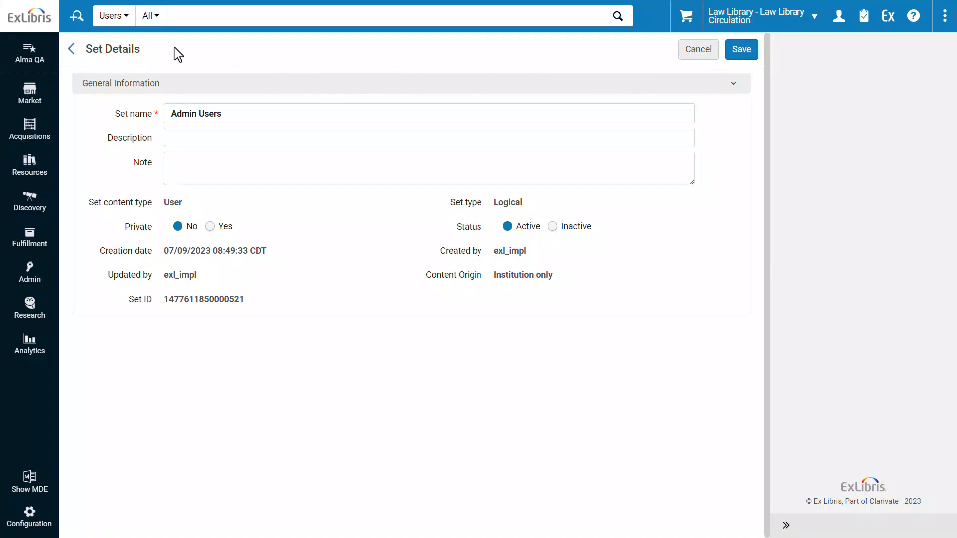
{"action": "mouse_move", "coordinate": [461, 322]}
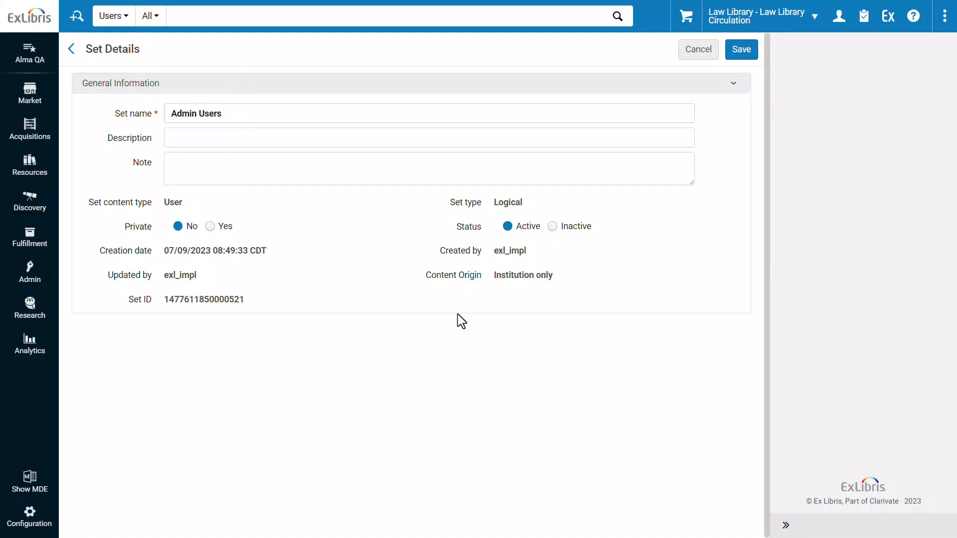
{"action": "left_click", "coordinate": [741, 50]}
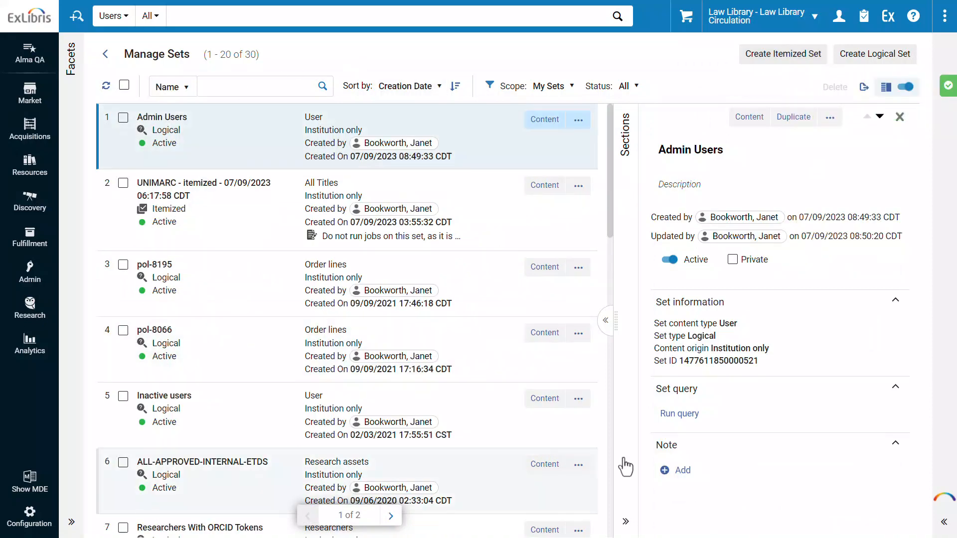
{"action": "mouse_move", "coordinate": [826, 339]}
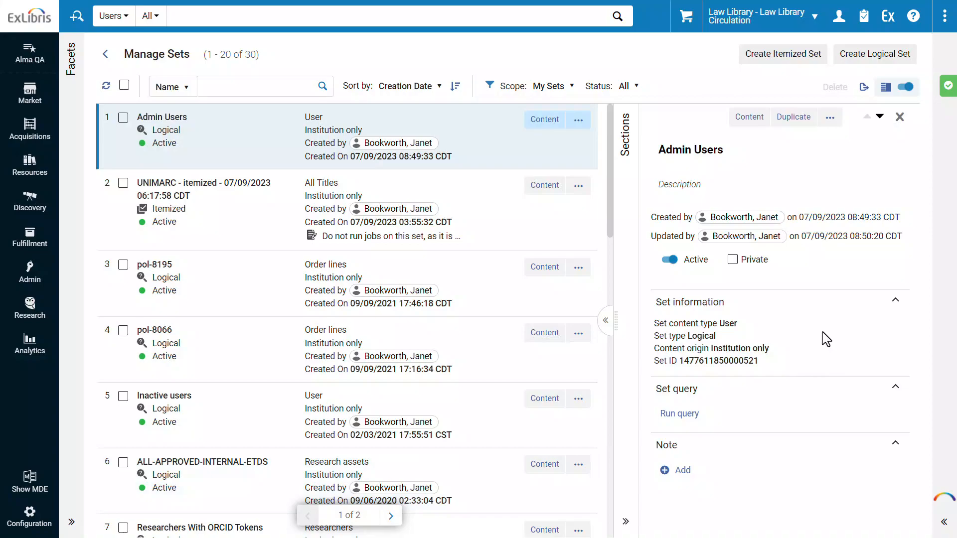